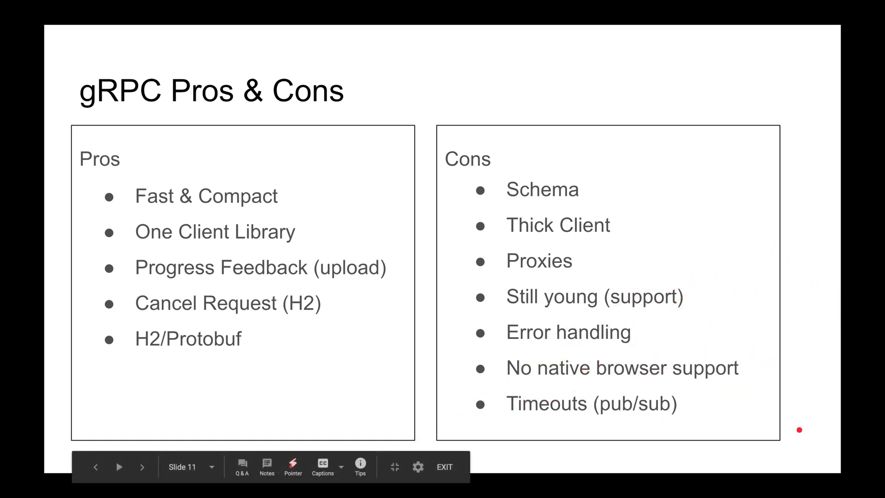
{"action": "mouse_move", "coordinate": [648, 155]}
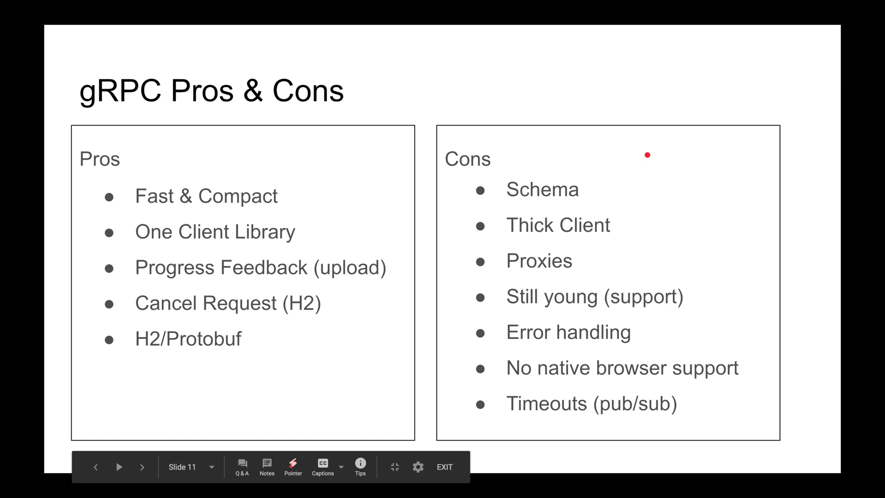
{"action": "mouse_move", "coordinate": [636, 376]}
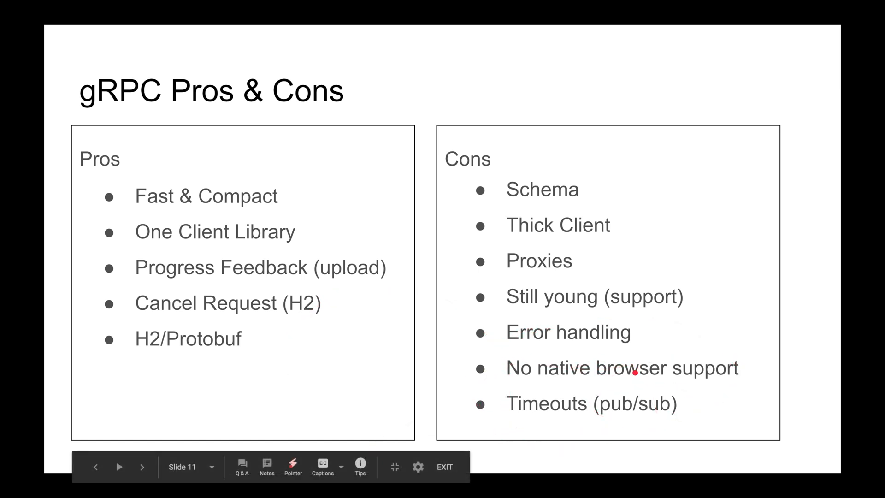